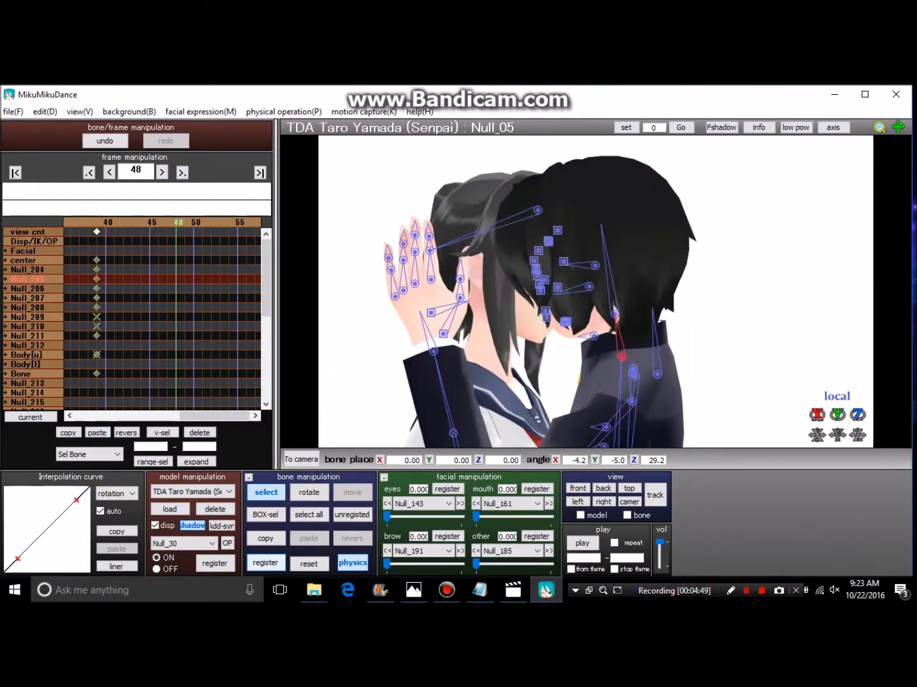
Check the hand-pose chart and register the girl's arm pose around the boy's neck at frame 39.
left_click(413, 590)
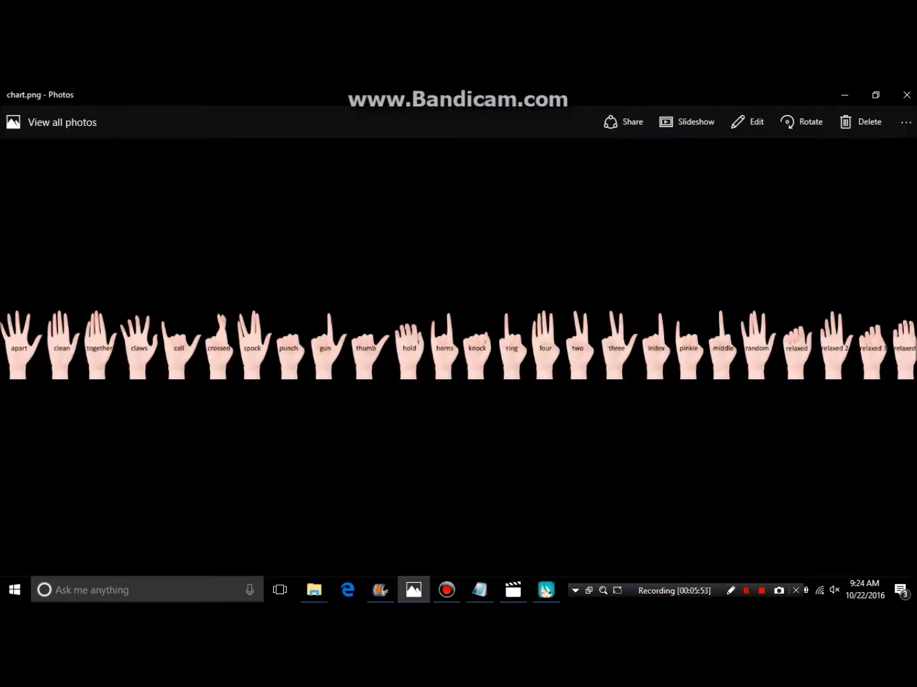
left_click(546, 589)
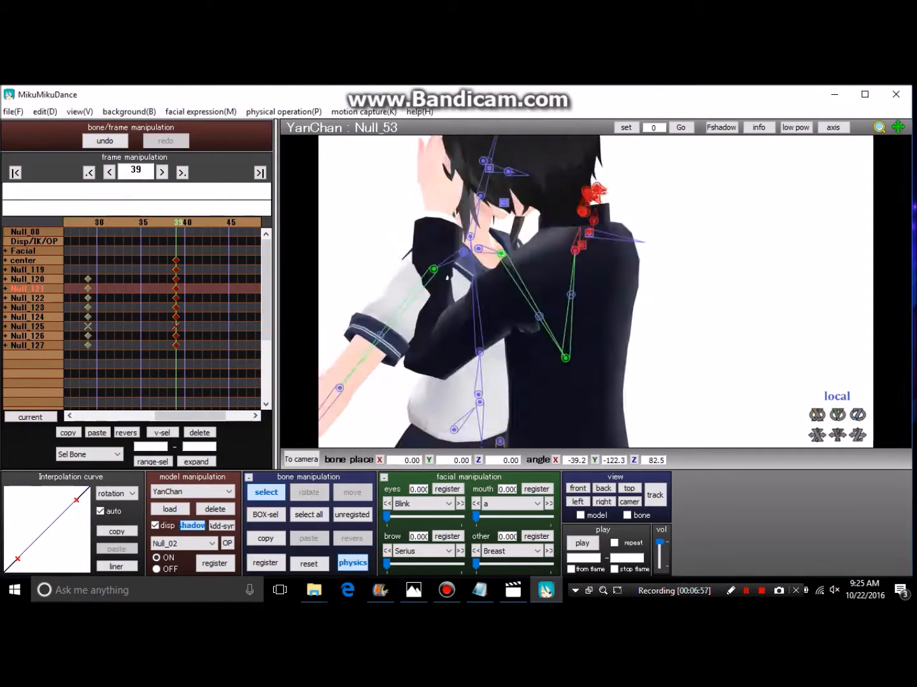
Load a preset hand pose .vpd from UserFile\Pose\Hands onto the girl's hand.
left_click(170, 509)
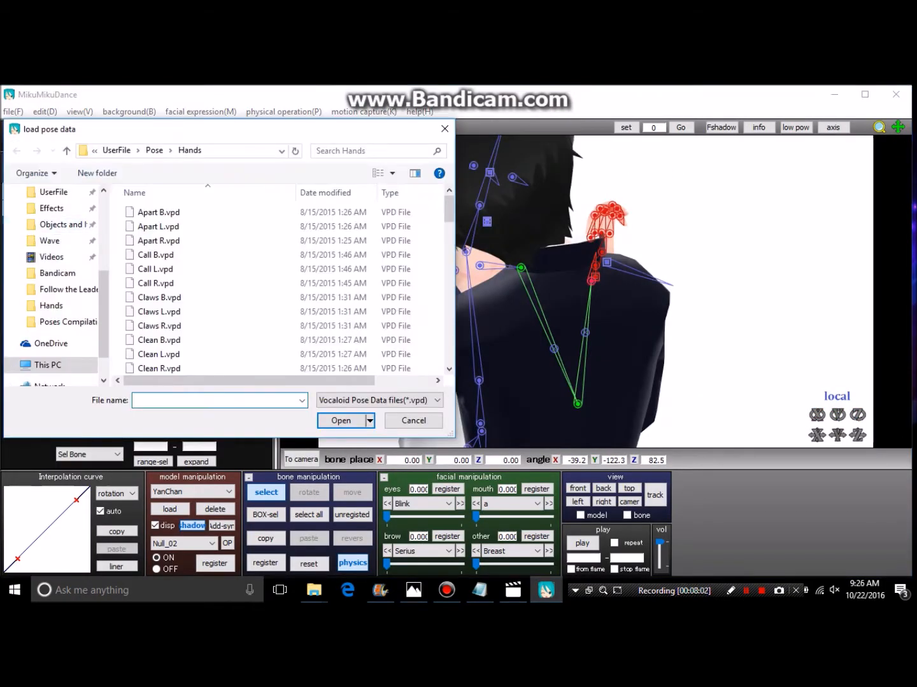
left_click(341, 420)
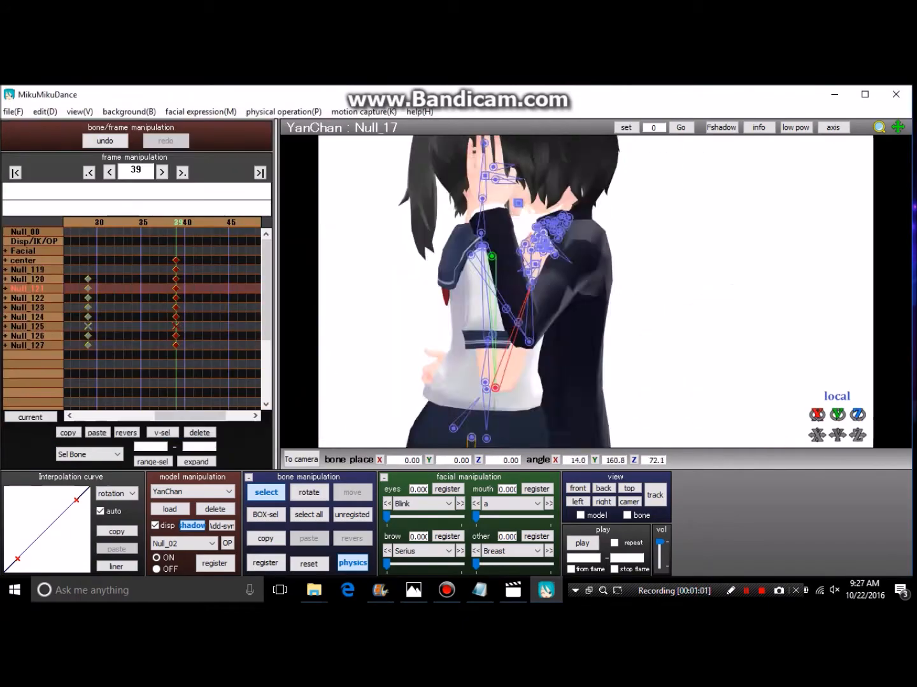